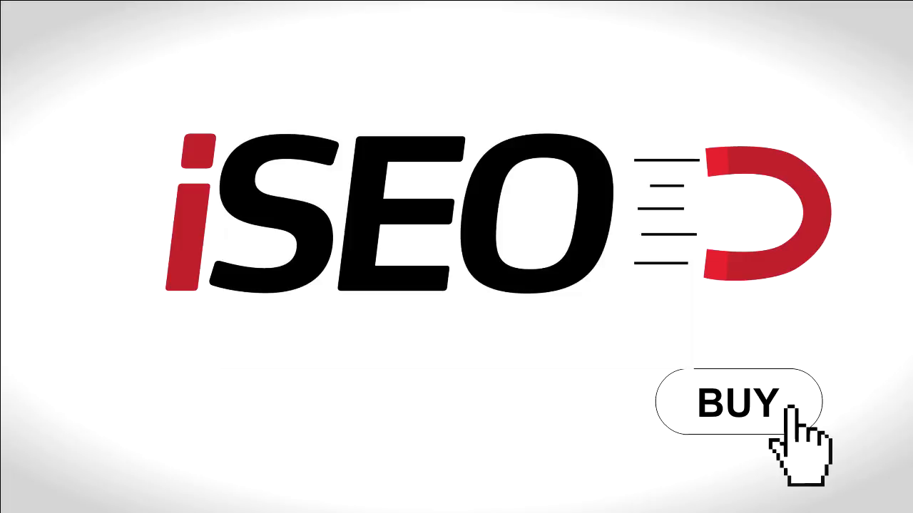
pyautogui.click(736, 402)
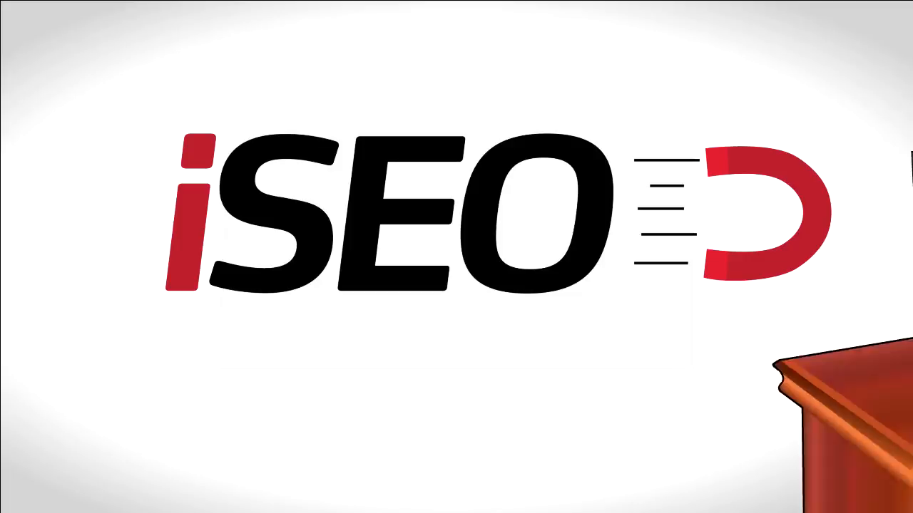